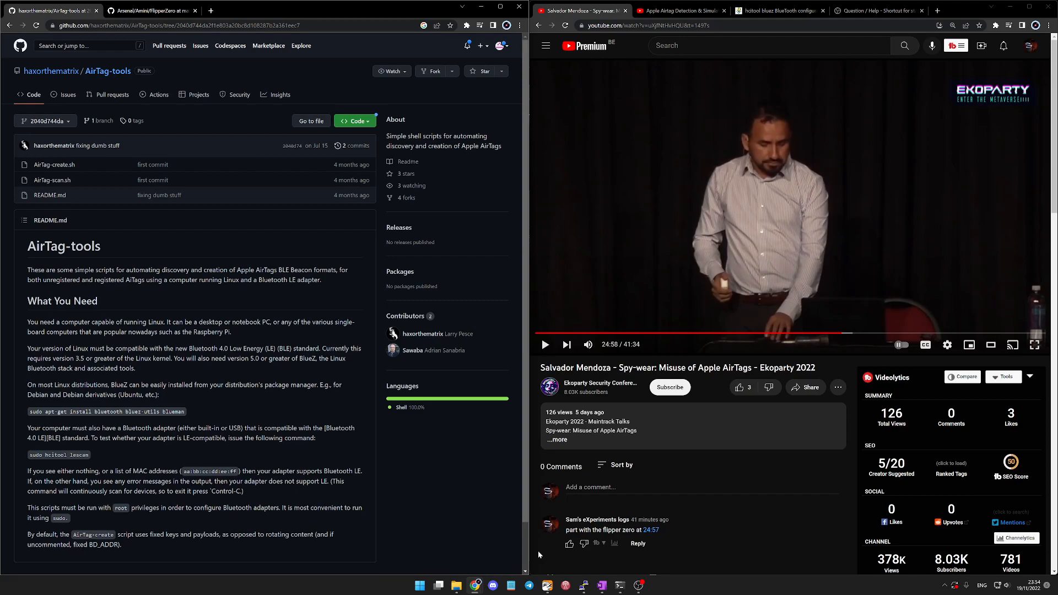
mouse_move(376, 161)
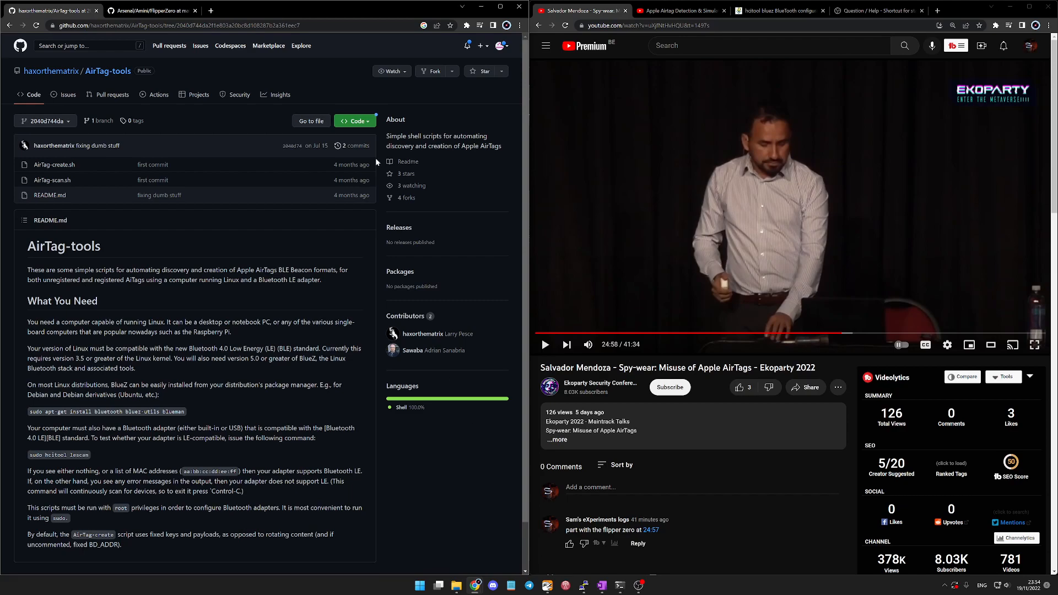
Switch to the Arsenal FlipperZero README tab on modifying BLE advertising.
left_click(154, 10)
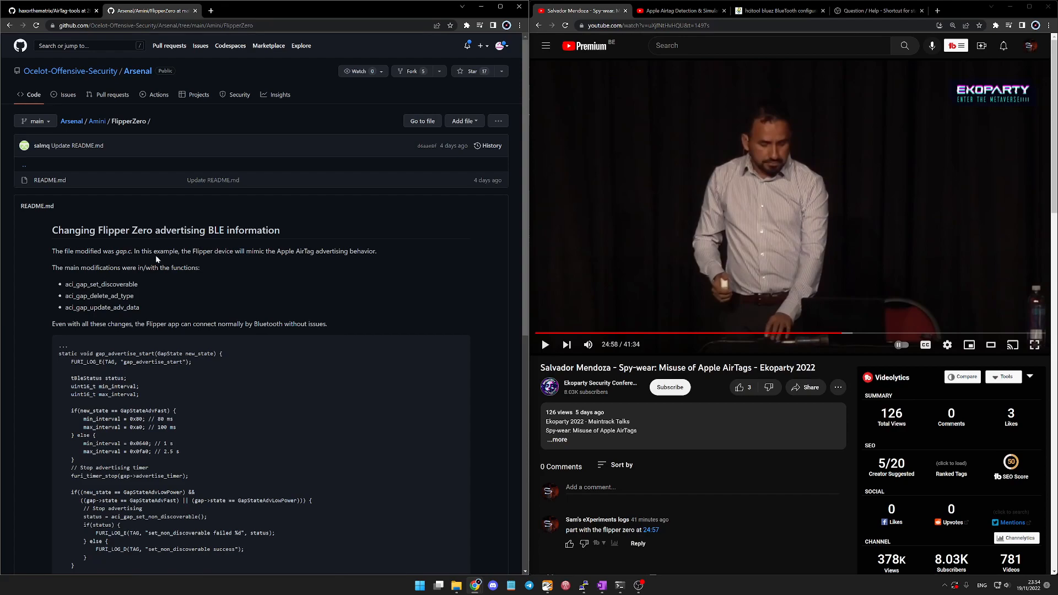
scroll("down", 3)
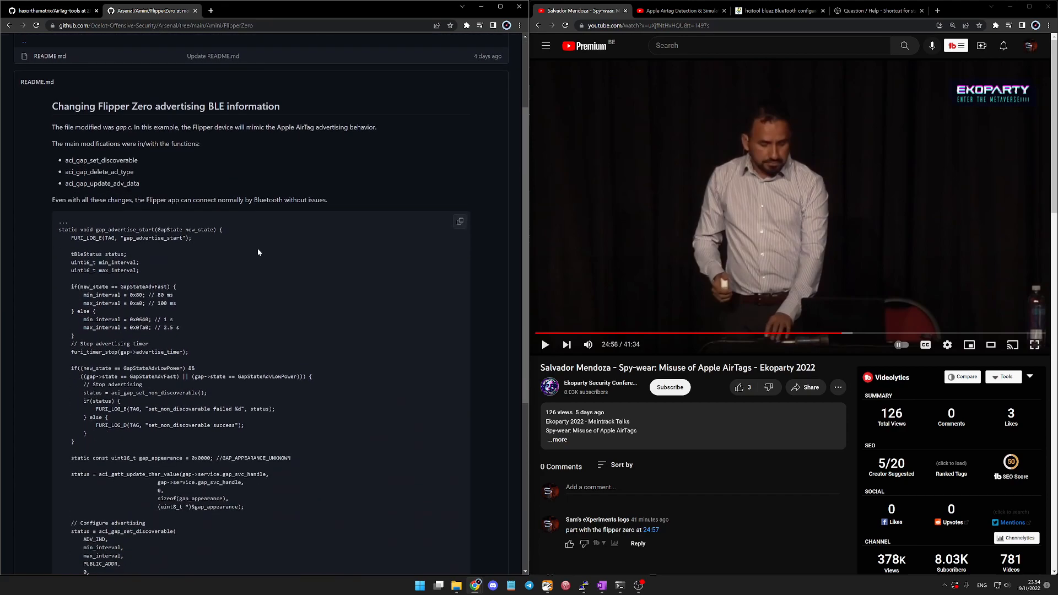
mouse_move(277, 252)
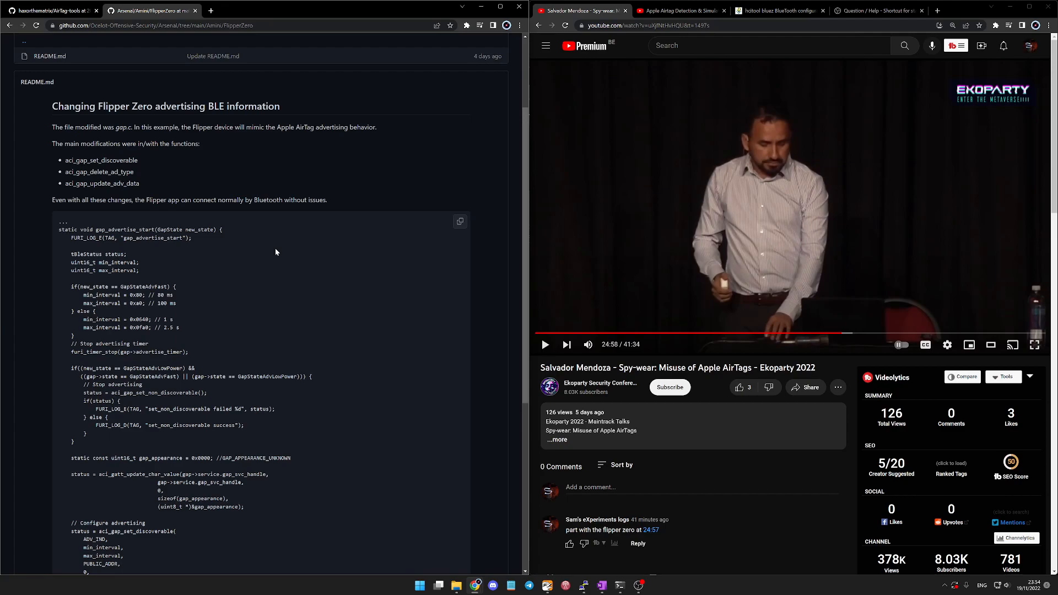
scroll("down", 3)
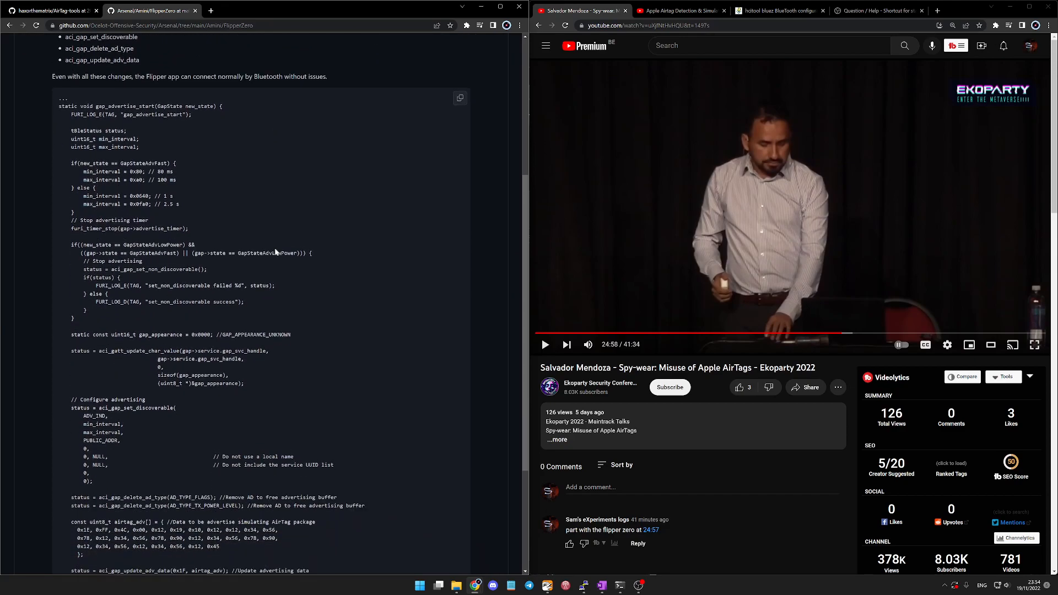
scroll("up", 3)
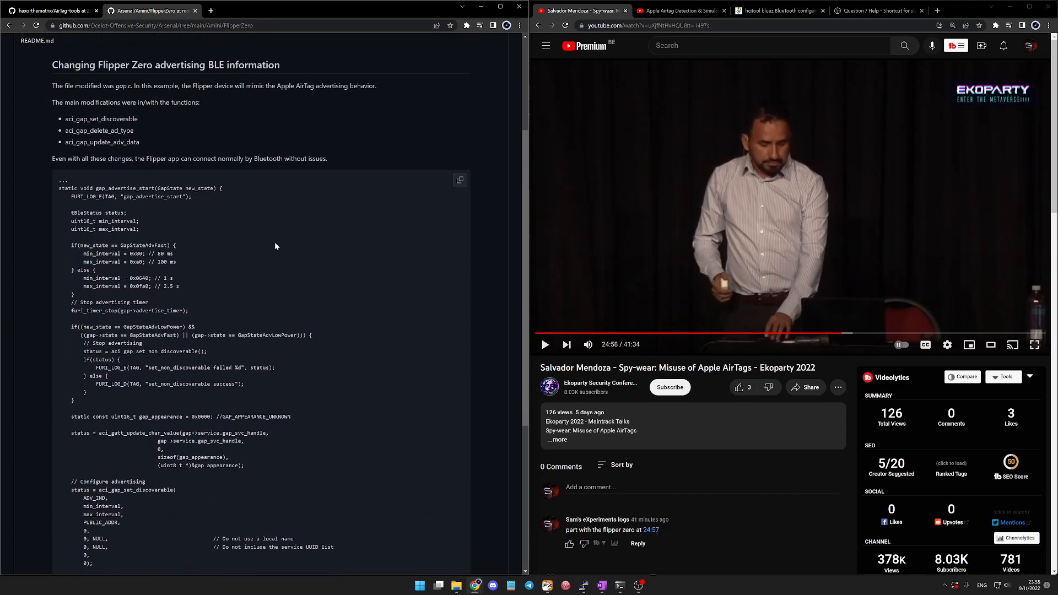
scroll("down", 3)
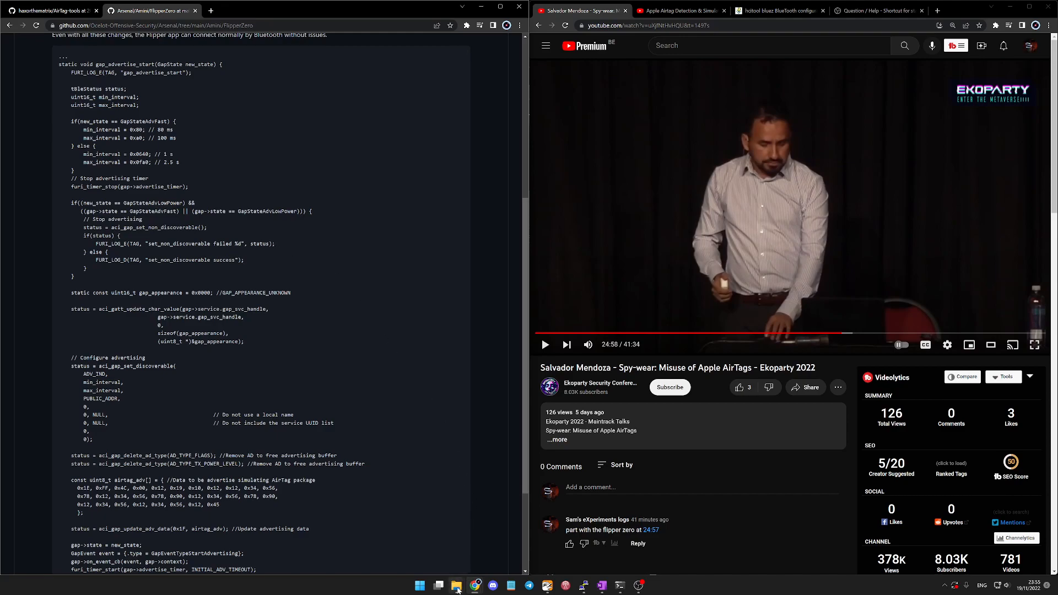
Locate gap.c in the local flipperzero-firmware ble_glue folder and bring up its actions.
left_click(455, 585)
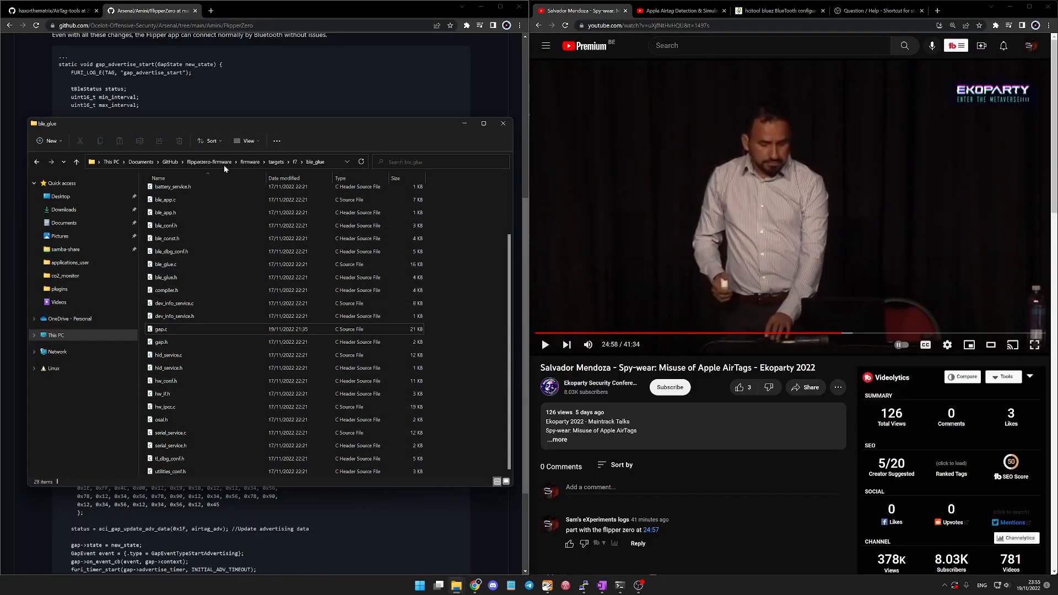
left_click(162, 329)
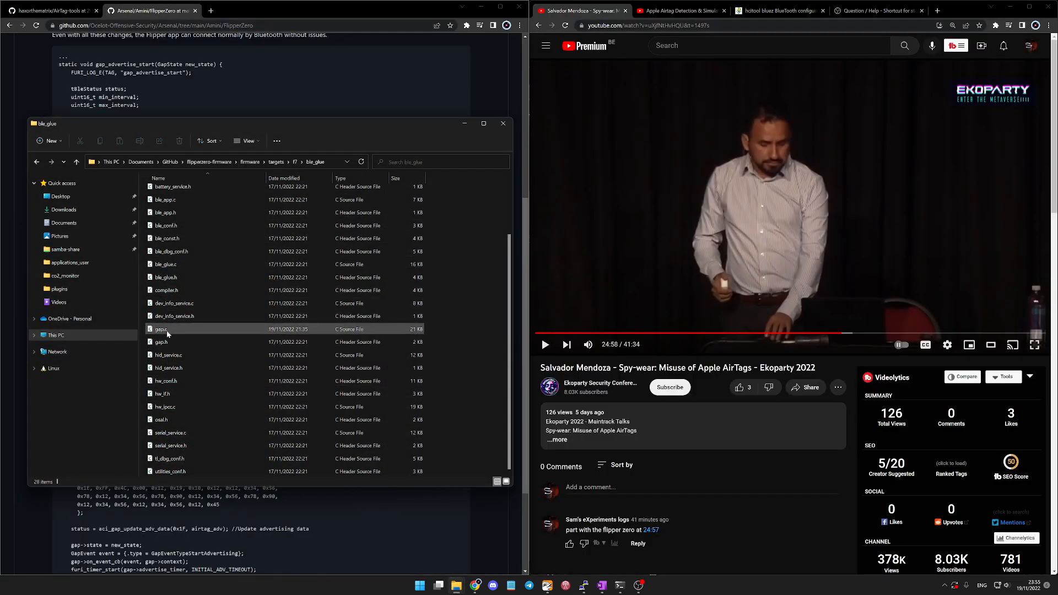
left_click(160, 328)
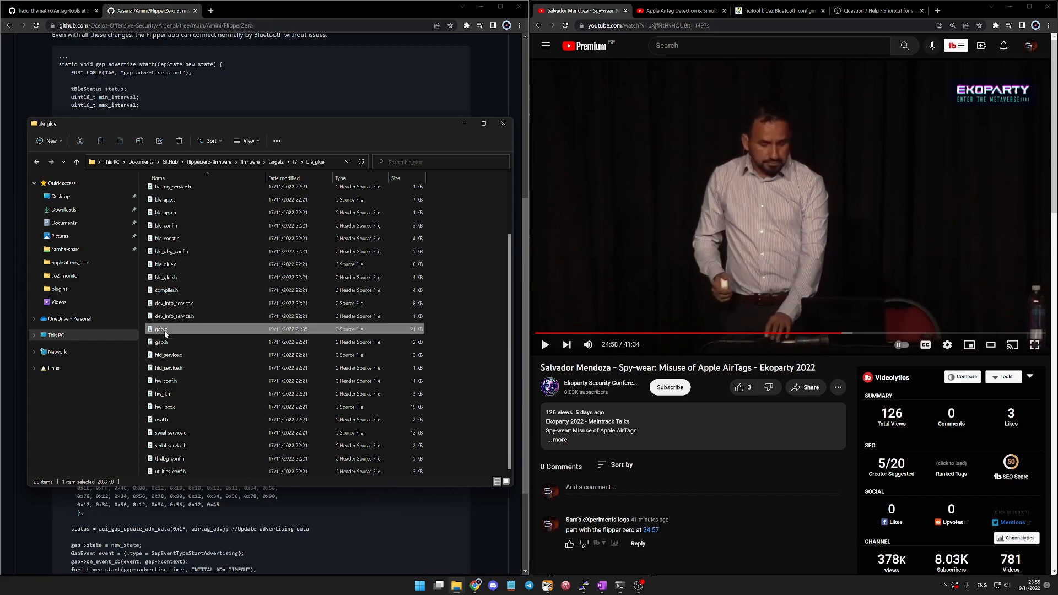
right_click(161, 329)
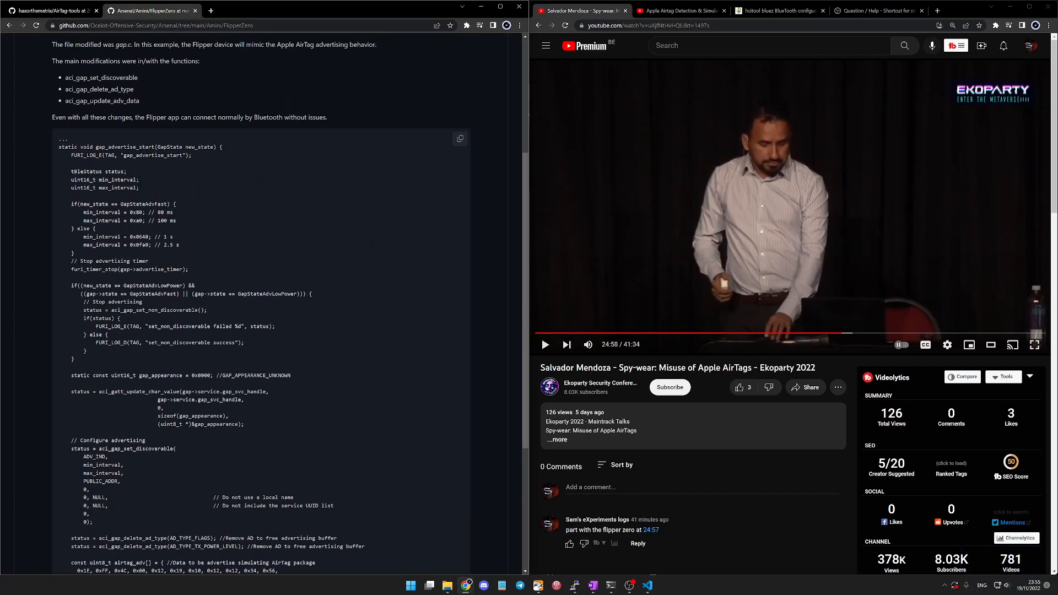
Open a PowerShell terminal in the flipperzero-firmware folder.
scroll("up", 3)
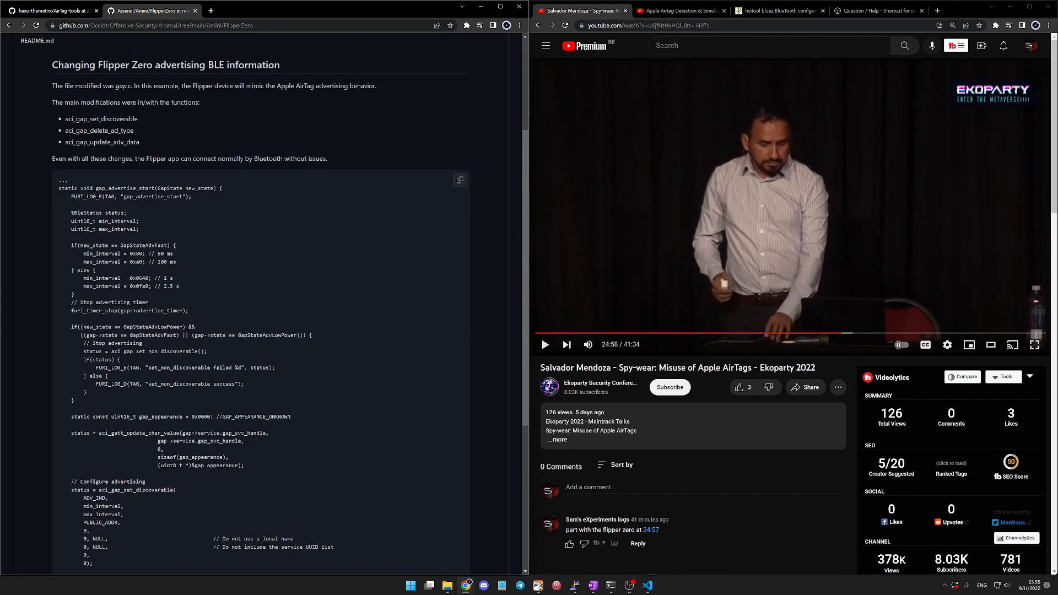
mouse_move(360, 259)
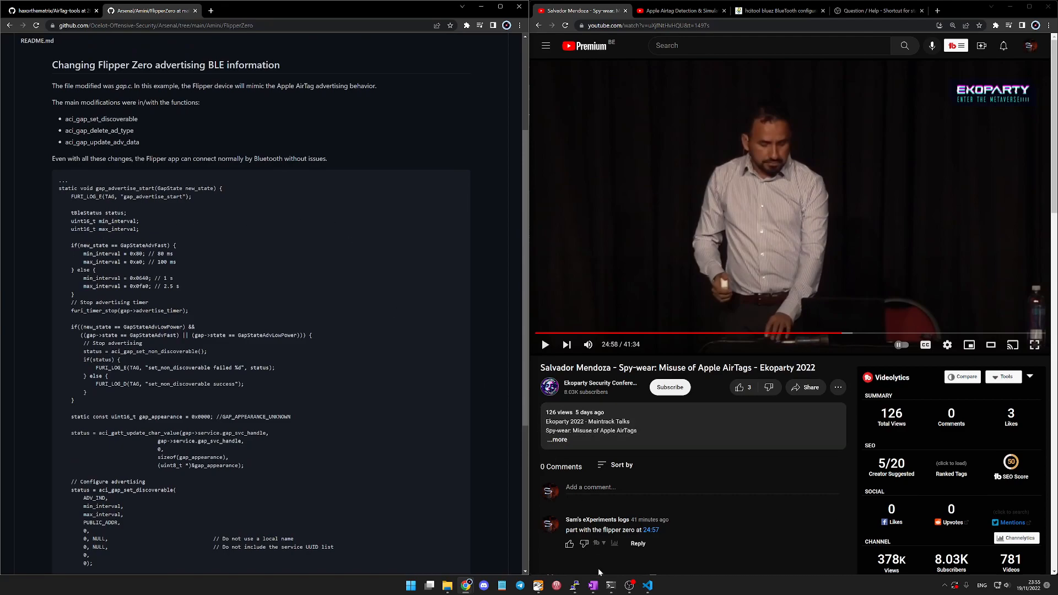
left_click(610, 585)
type("./fbt flash_usb_full")
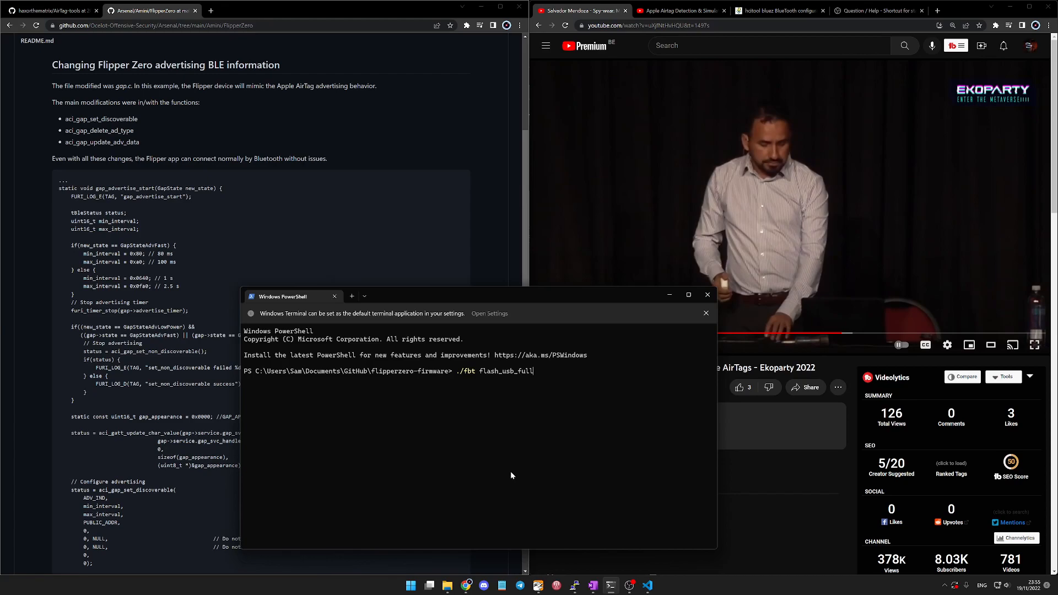
mouse_move(542, 588)
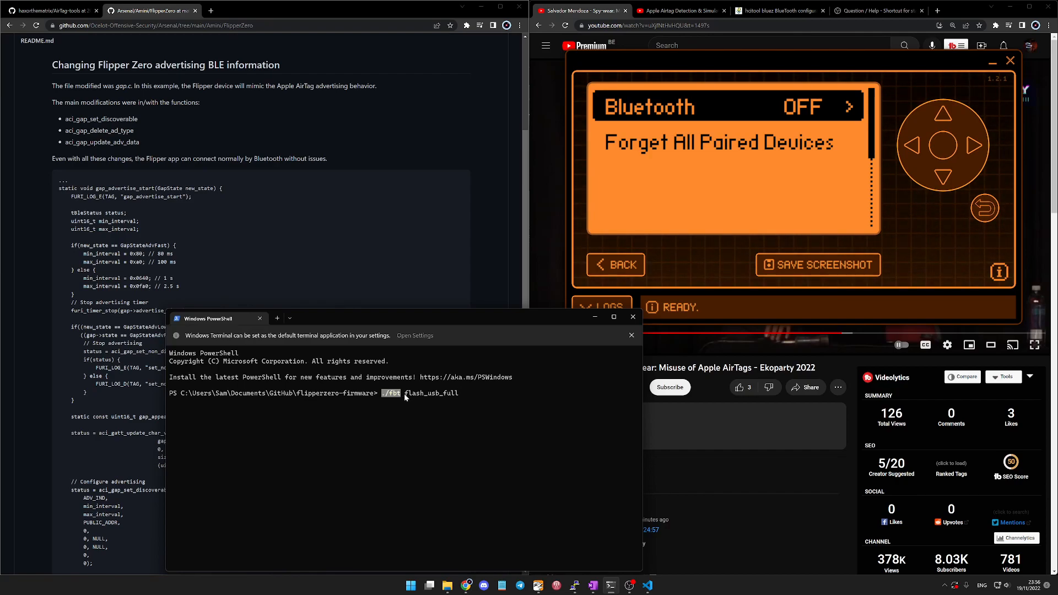
double_click(431, 393)
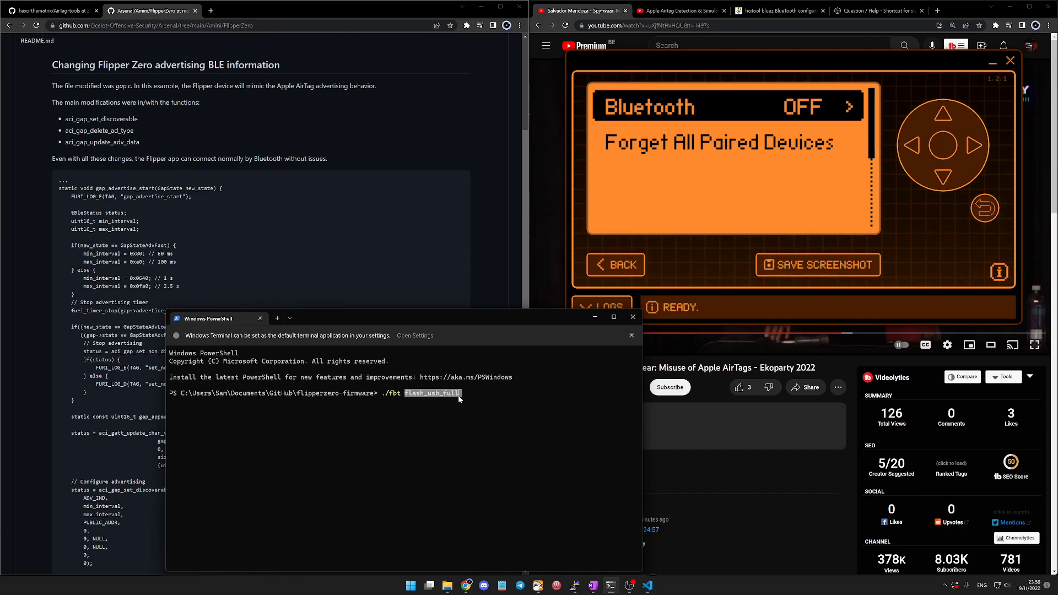
mouse_move(454, 412)
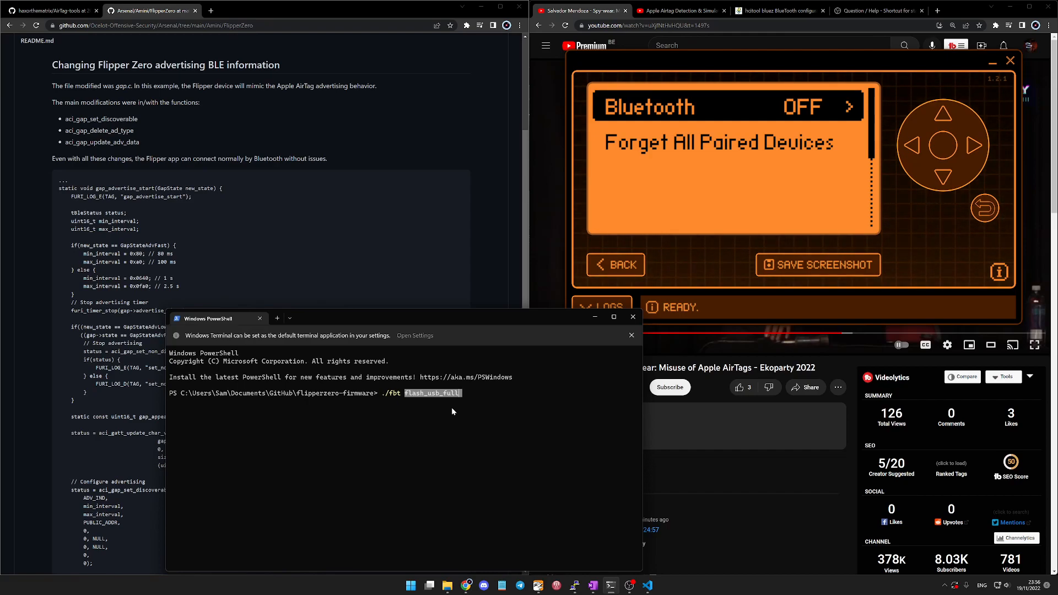
mouse_move(550, 352)
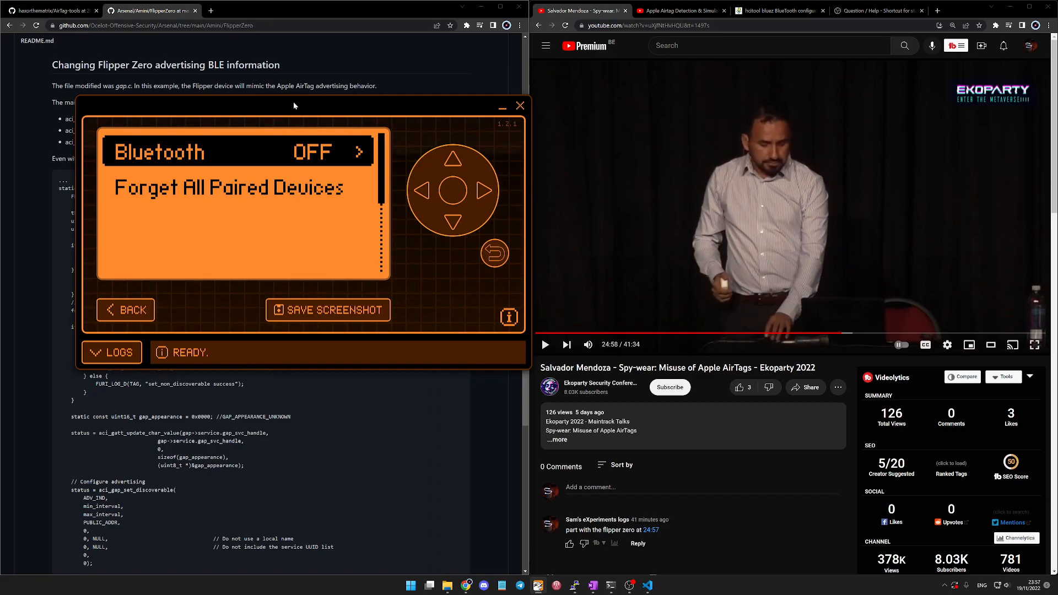
mouse_move(359, 48)
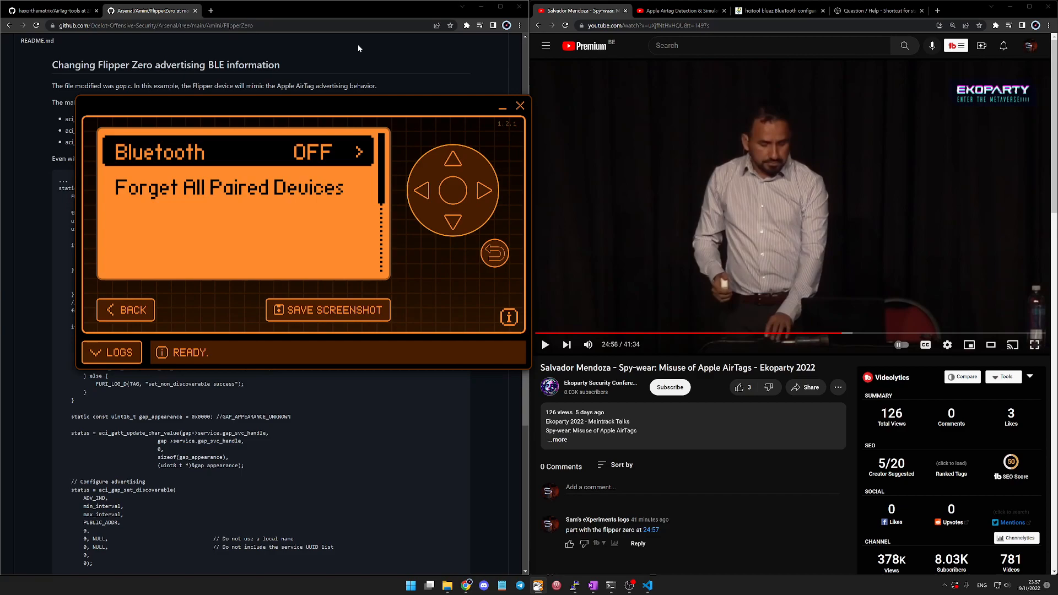
Switch to the PSW #749 YouTube tab at the 'AirTag detection under Linux' slide.
left_click(681, 11)
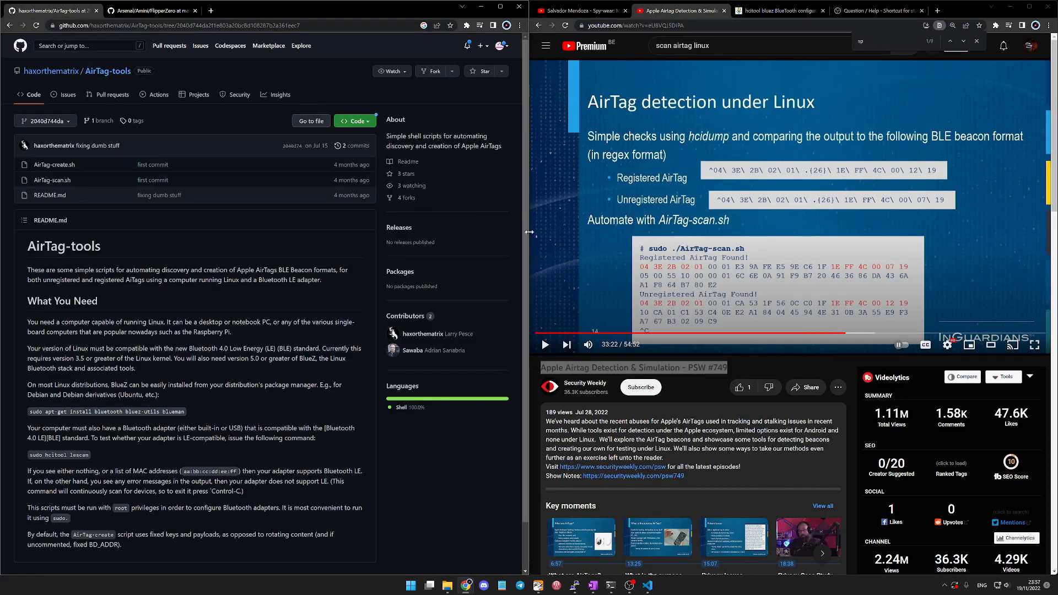
mouse_move(404, 341)
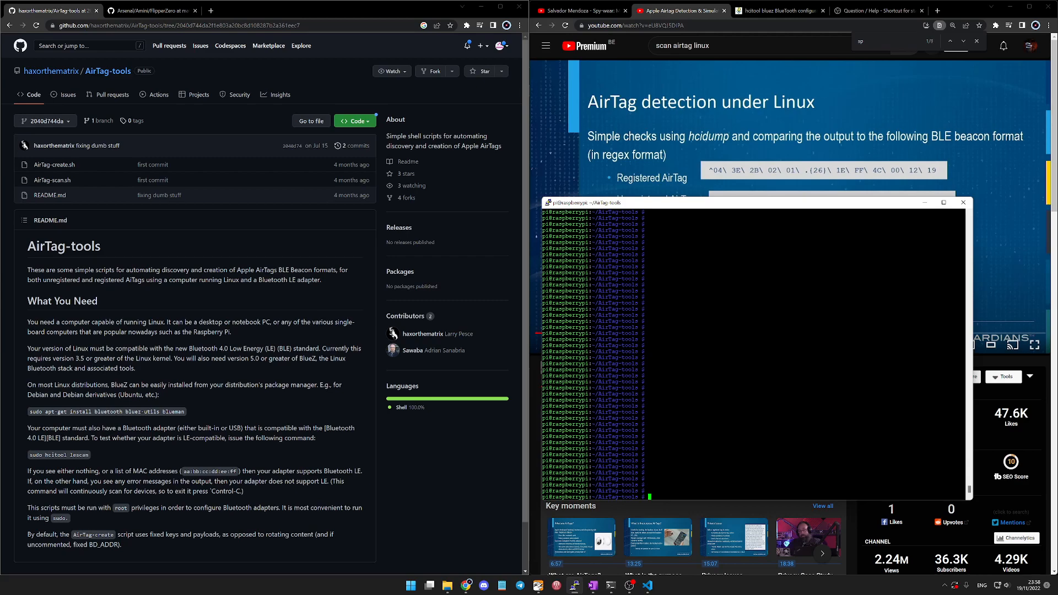
Open AirTag-scan.sh in nano on the Raspberry Pi to review the script.
type("nano AirTag-scan.sh")
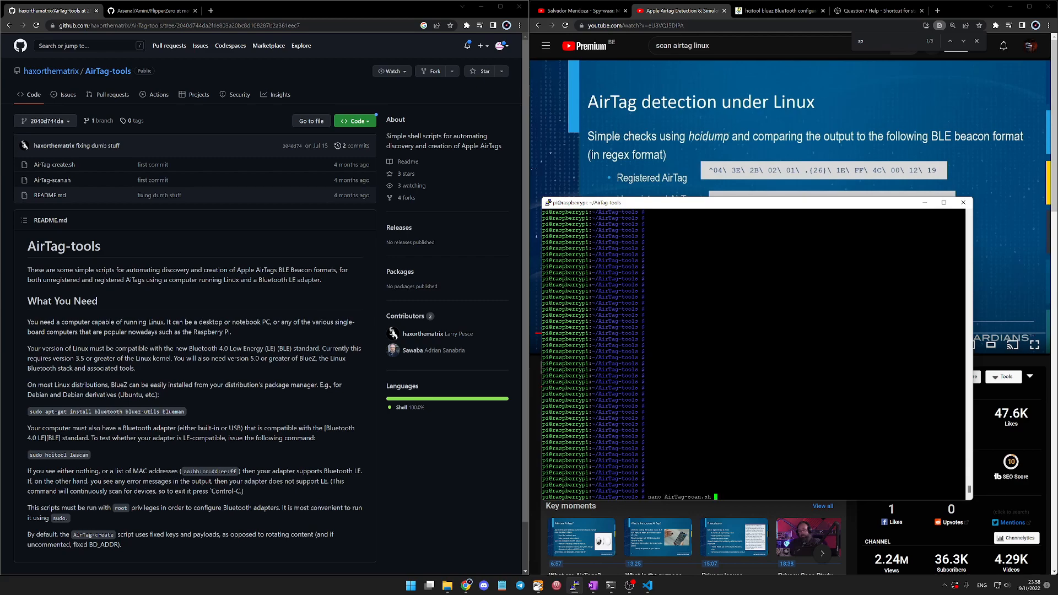
key("Enter")
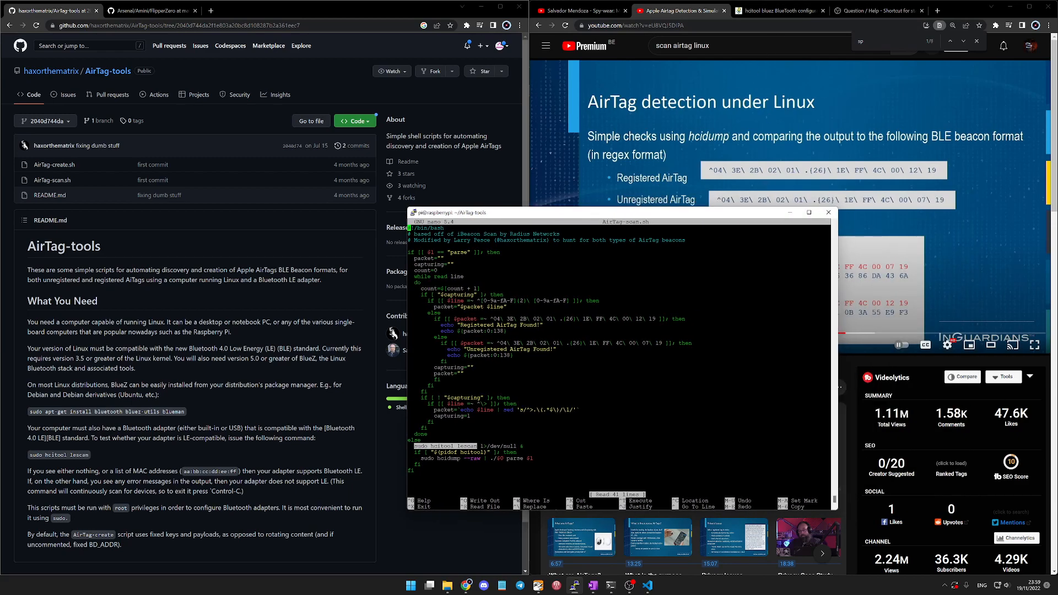
left_click(781, 11)
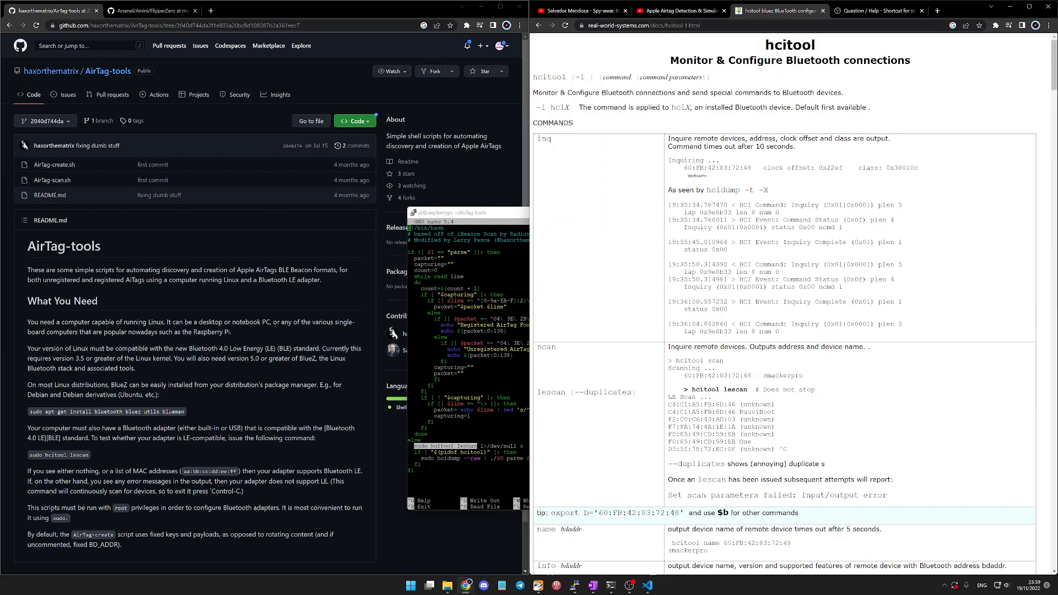
Highlight the --duplicates option in the hcitool lescan documentation.
double_click(602, 392)
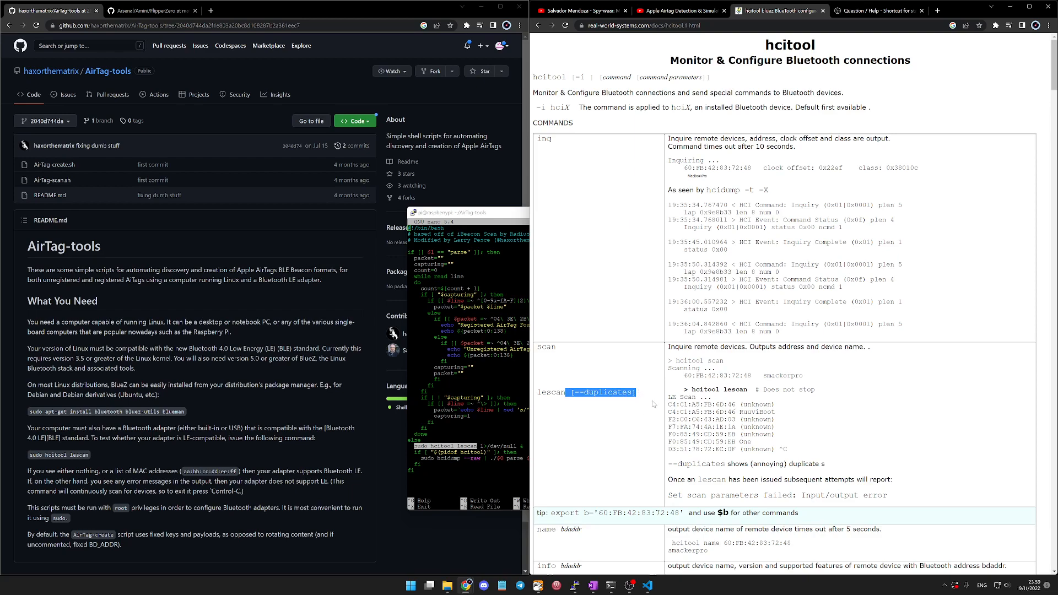
mouse_move(631, 412)
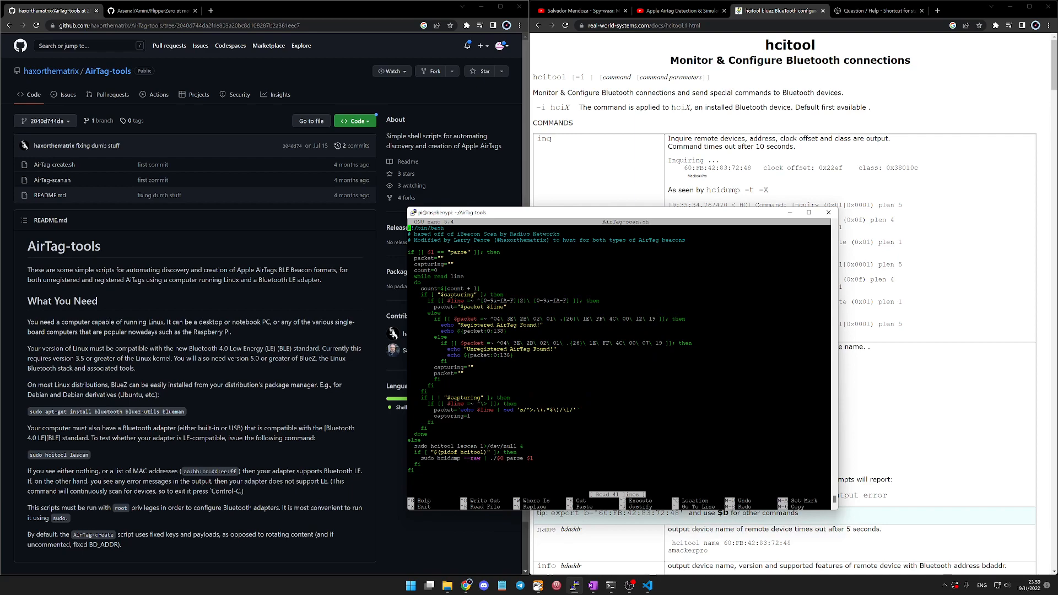
Exit nano and enter sudo ./AirTag-scan.sh at the Pi prompt.
key("Ctrl+X")
type("nano AirTag-scan.sh")
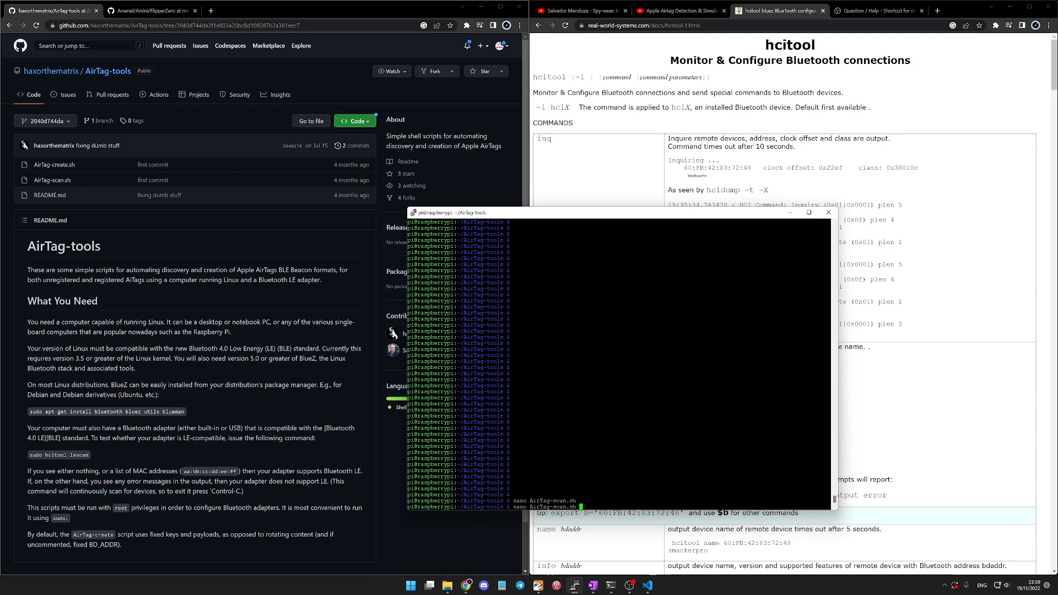
type("sudo ./AirTag-scan.sh")
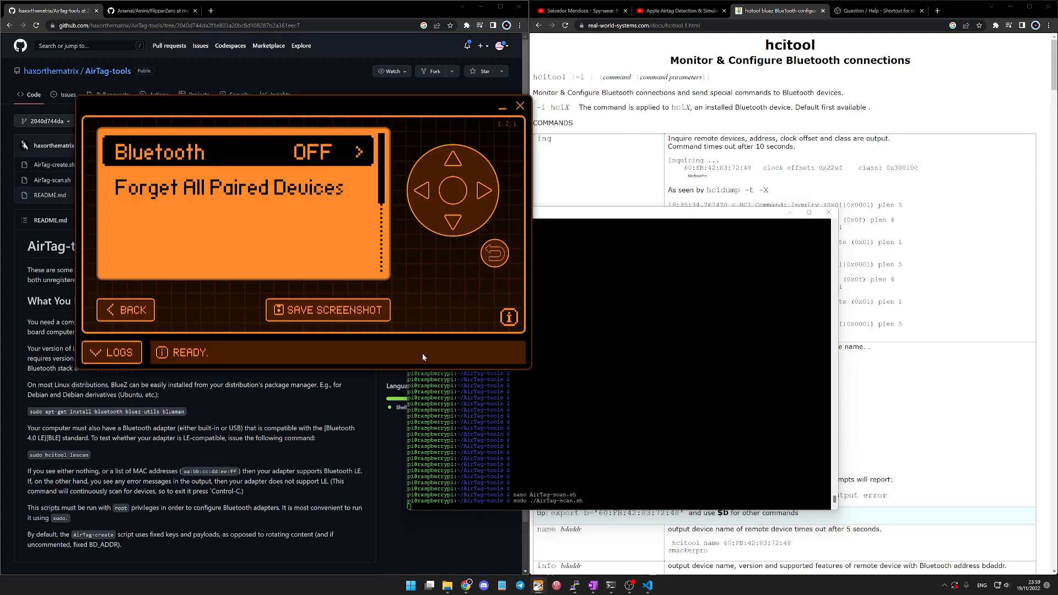
mouse_move(484, 194)
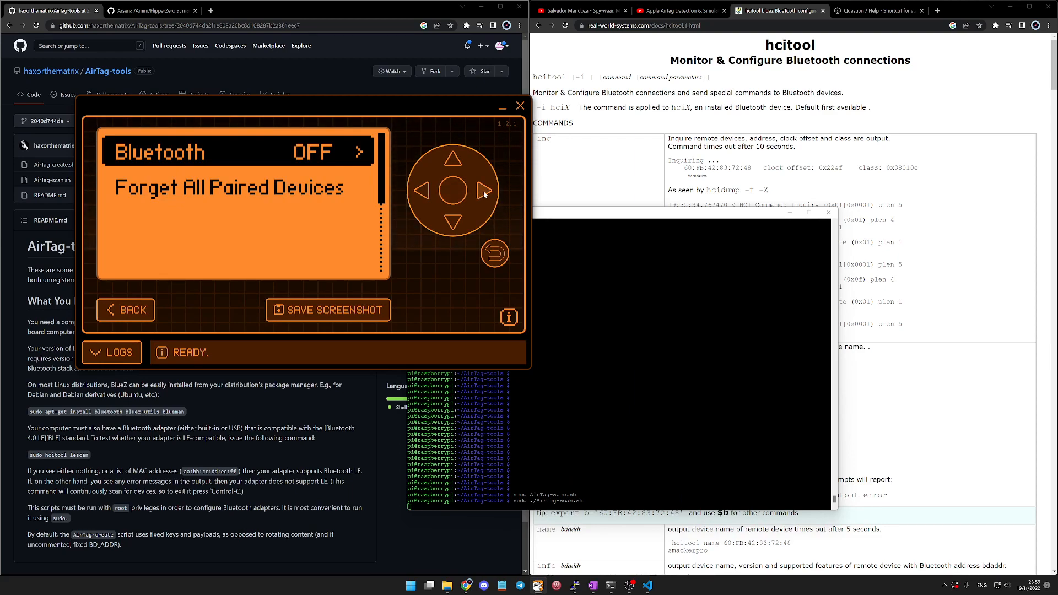